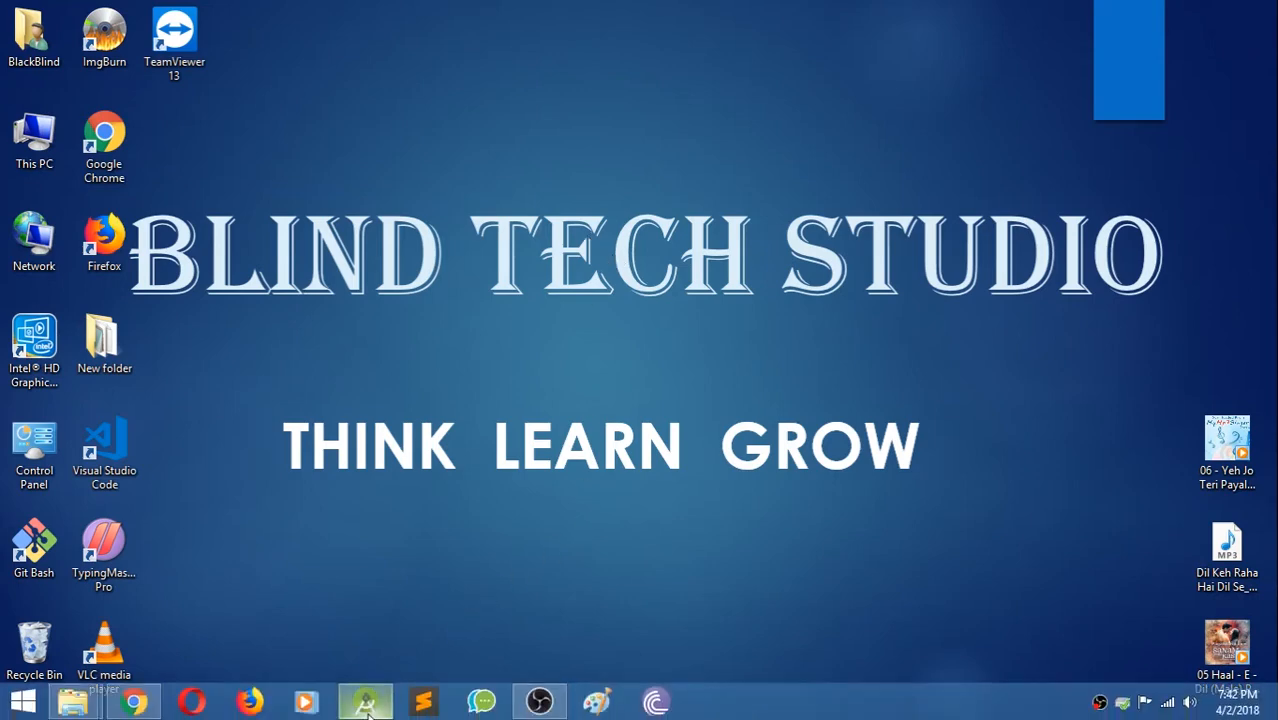
Launch Android Studio and load the 'nav' project from the recent projects list
{"action": "left_click", "coordinate": [362, 702]}
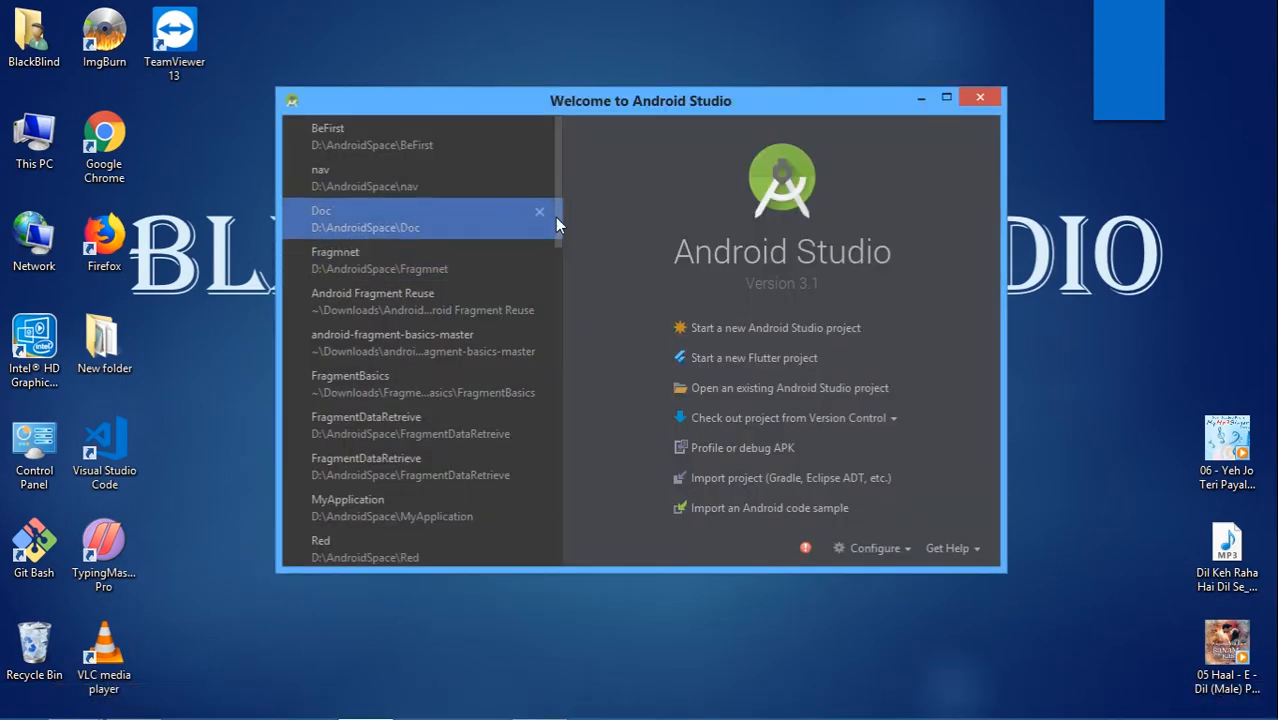
{"action": "scroll", "scroll_direction": "down", "scroll_amount": 3}
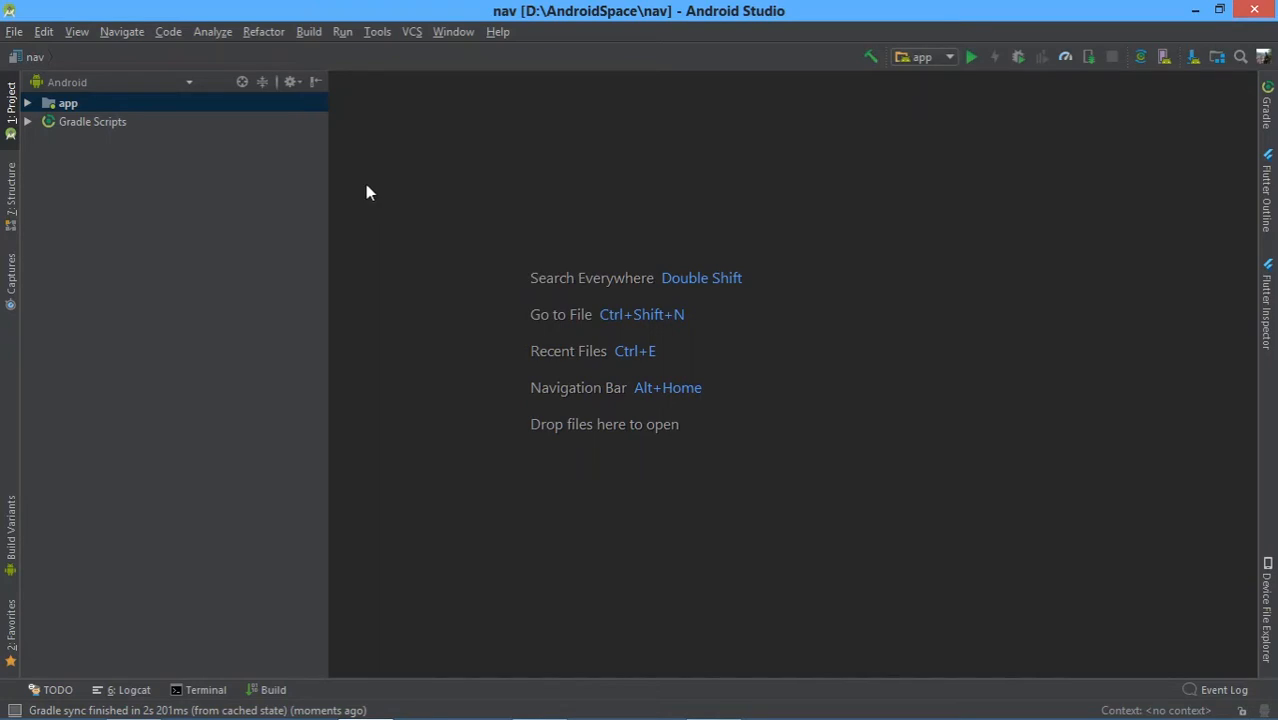
Reach the Firebase assistant's Email and password authentication guide via Tools > Firebase and begin connecting to Firebase
{"action": "left_click", "coordinate": [376, 32]}
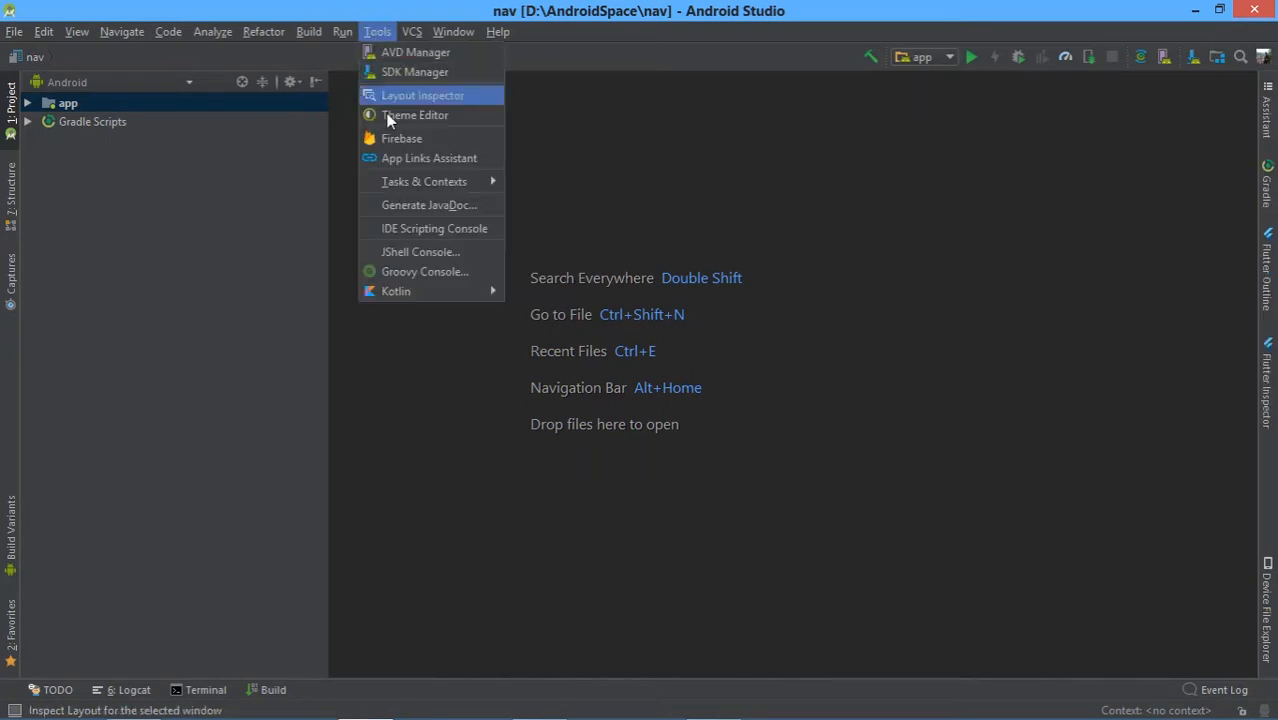
{"action": "left_click", "coordinate": [400, 138]}
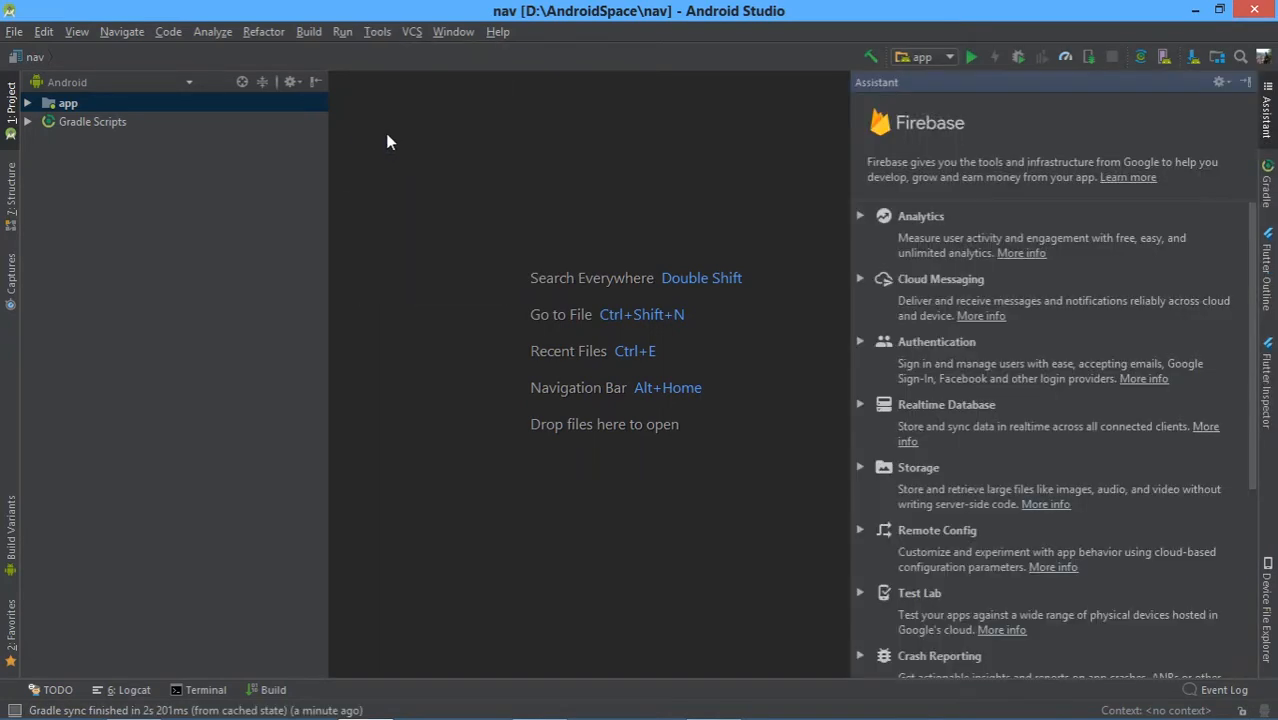
{"action": "mouse_move", "coordinate": [1090, 350]}
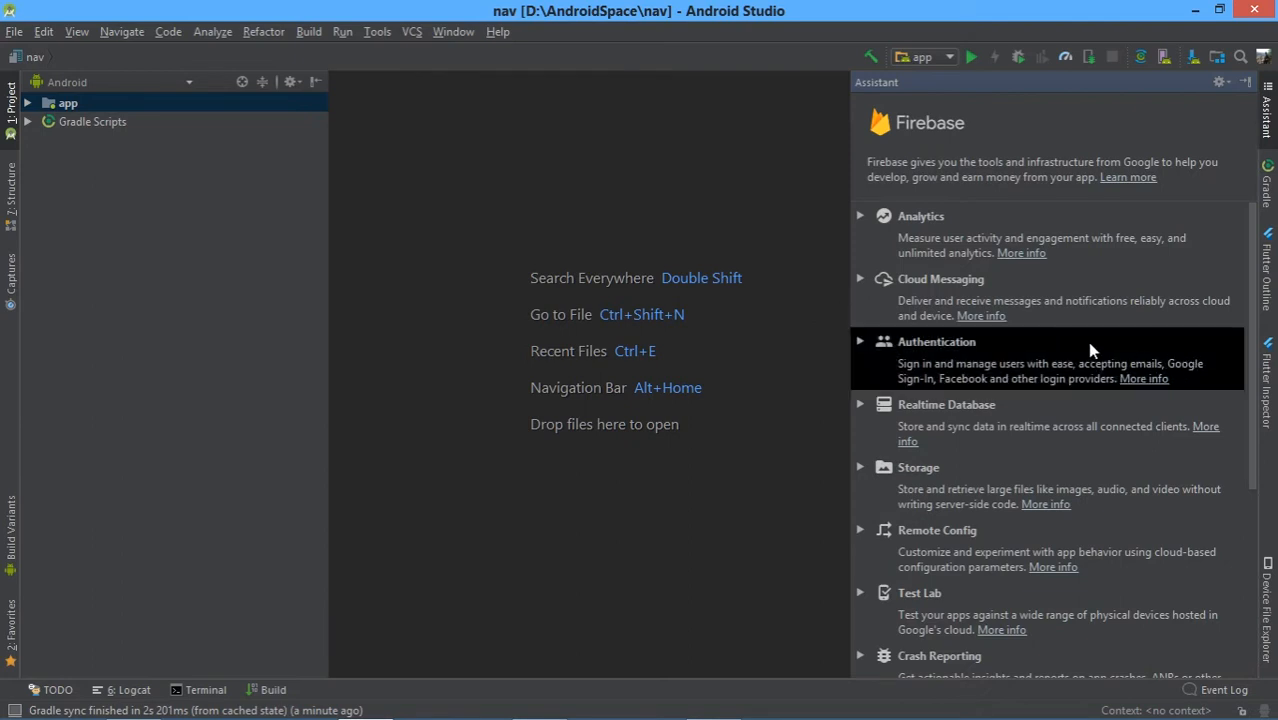
{"action": "mouse_move", "coordinate": [830, 308]}
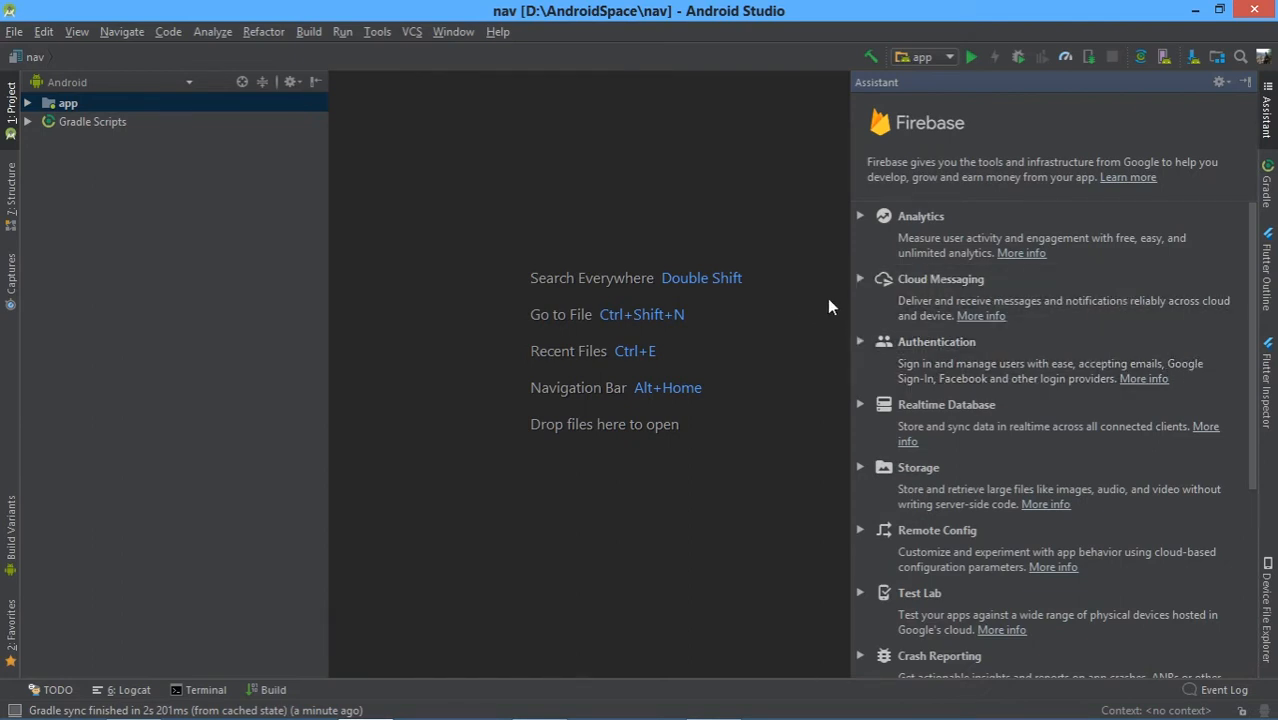
{"action": "mouse_move", "coordinate": [972, 322]}
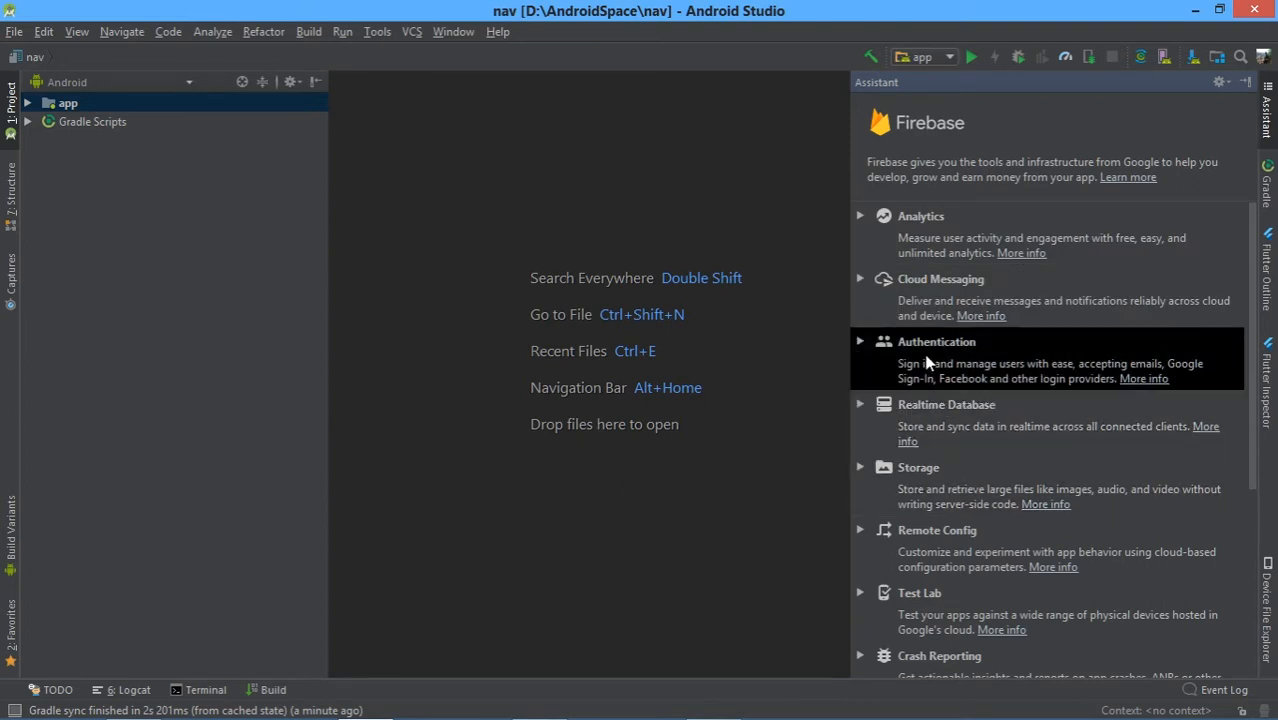
{"action": "left_click", "coordinate": [860, 340]}
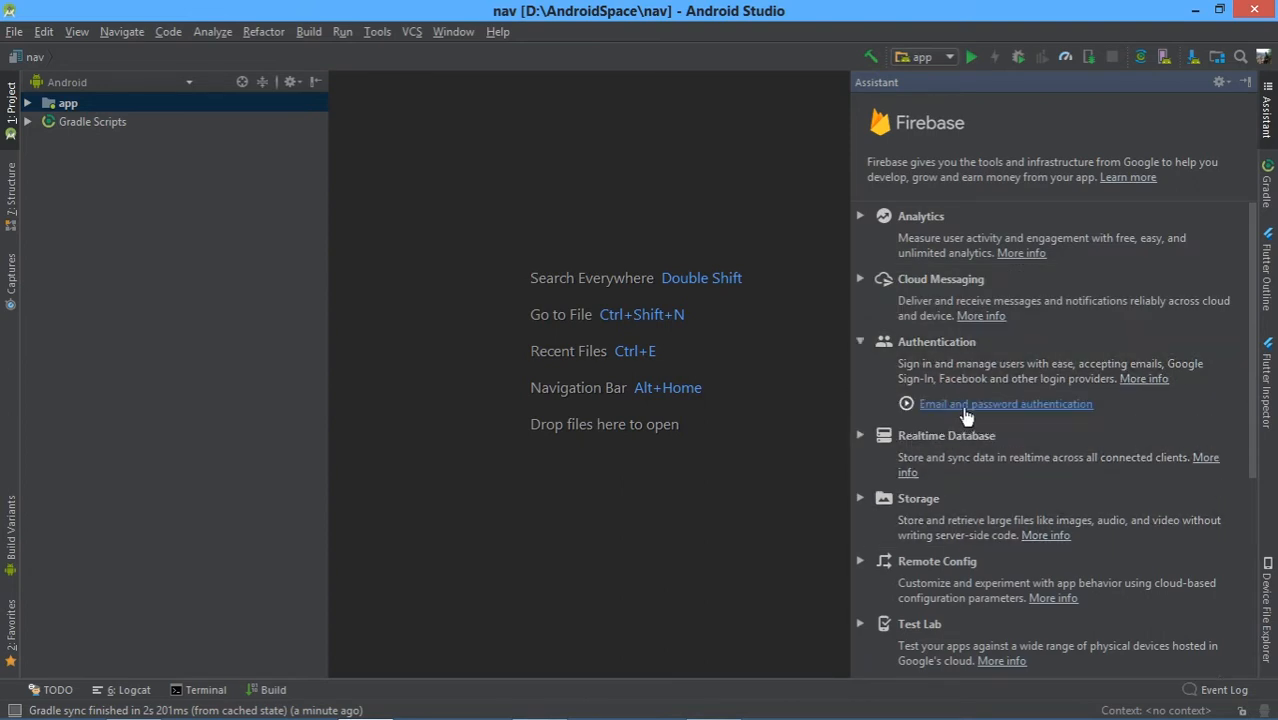
{"action": "left_click", "coordinate": [1006, 404]}
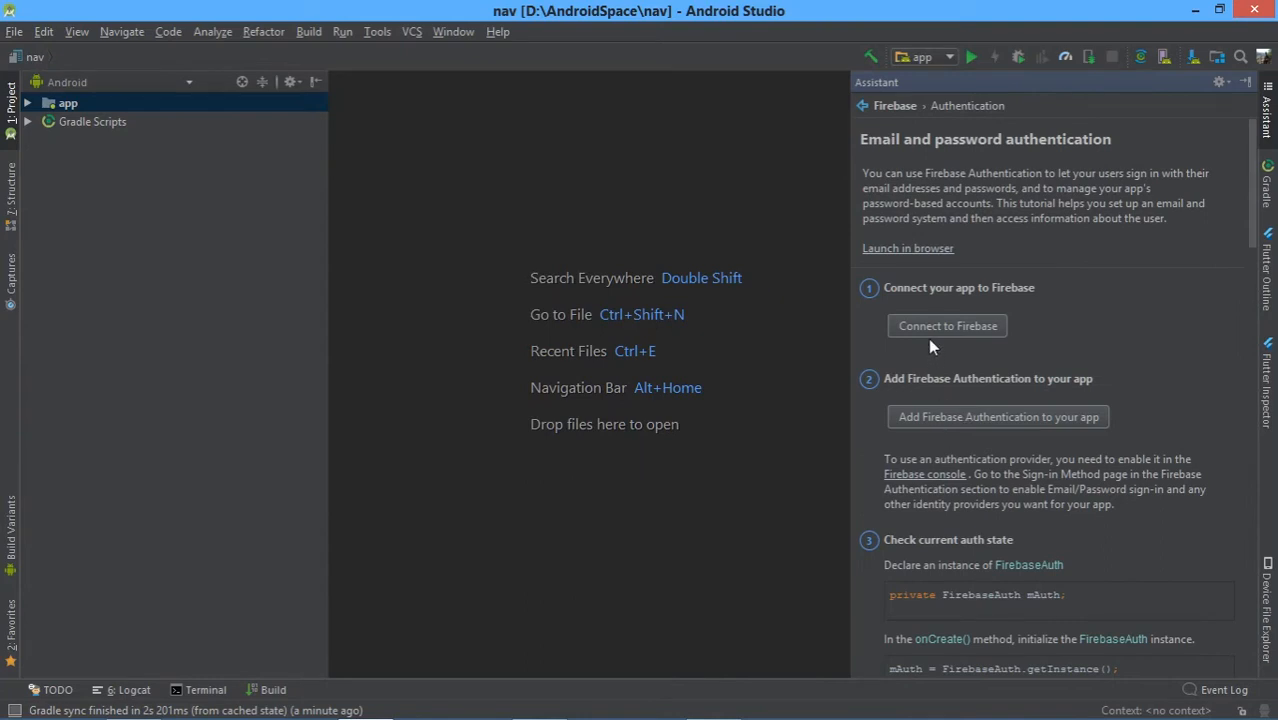
{"action": "mouse_move", "coordinate": [1016, 320]}
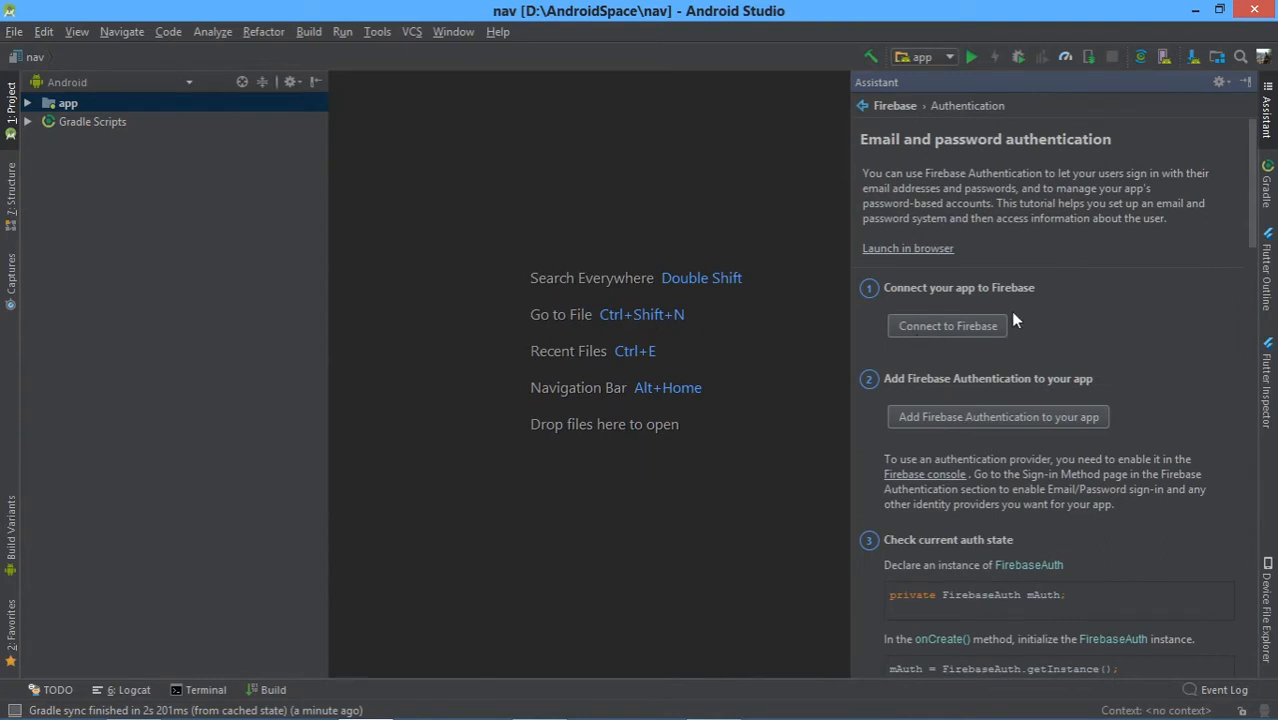
{"action": "mouse_move", "coordinate": [946, 336]}
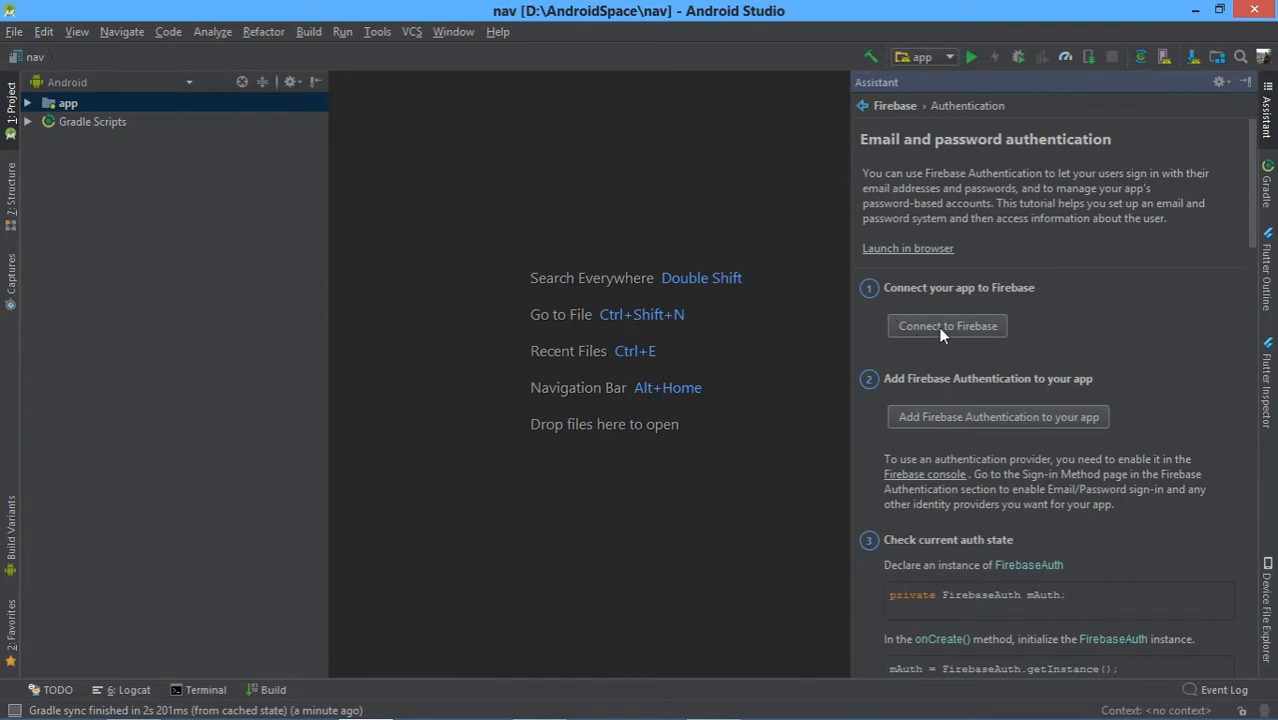
{"action": "left_click", "coordinate": [948, 324]}
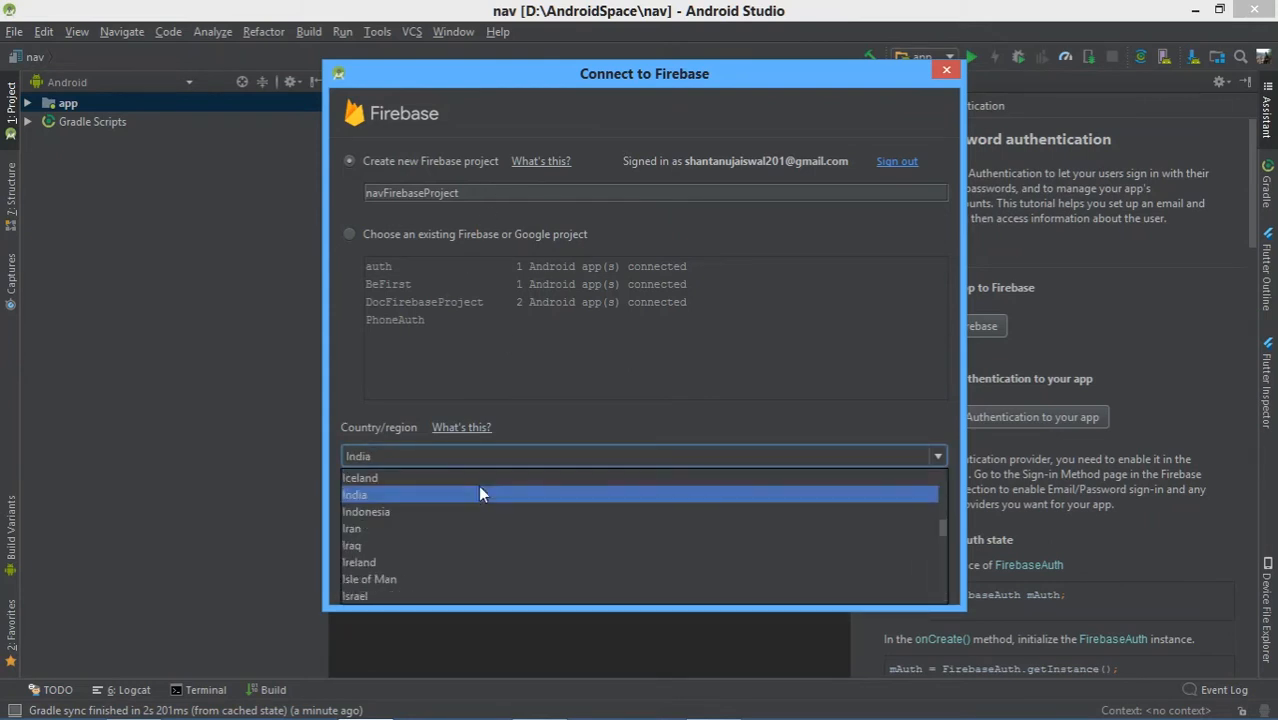
Create the new Firebase project 'navFirebaseProject' with India as country and connect the nav app
{"action": "left_click", "coordinate": [356, 494]}
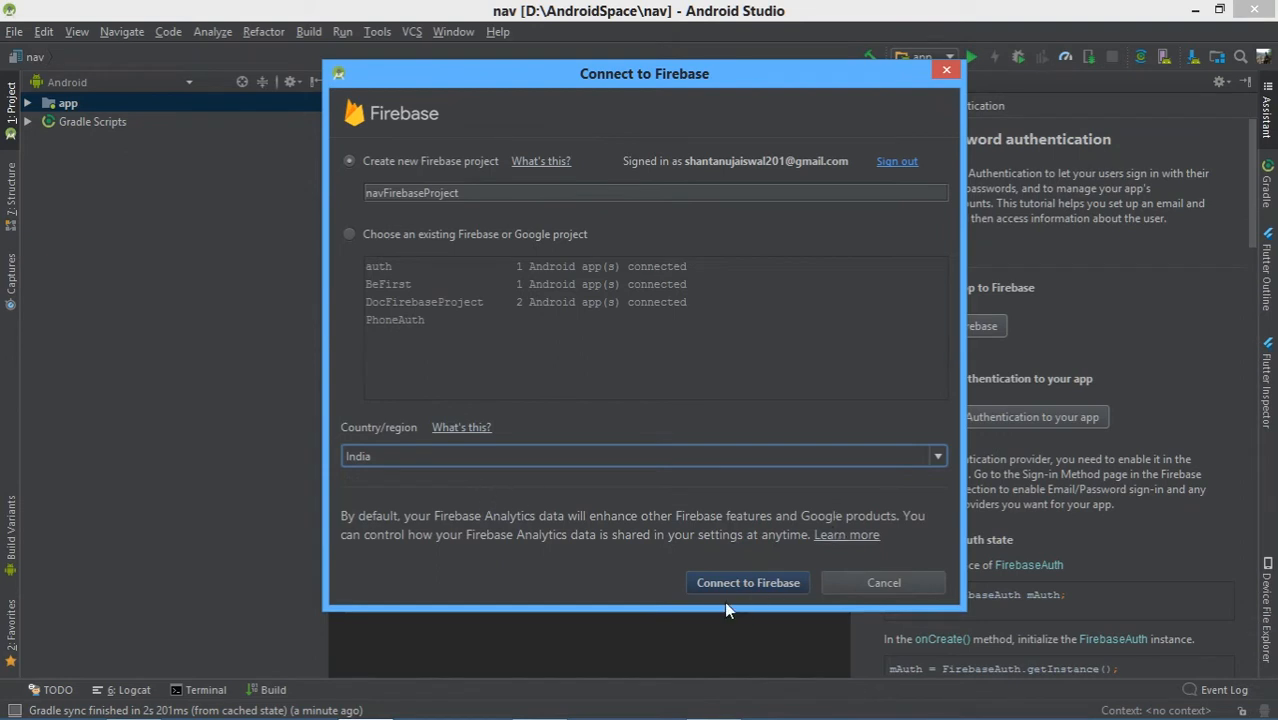
{"action": "mouse_move", "coordinate": [742, 584]}
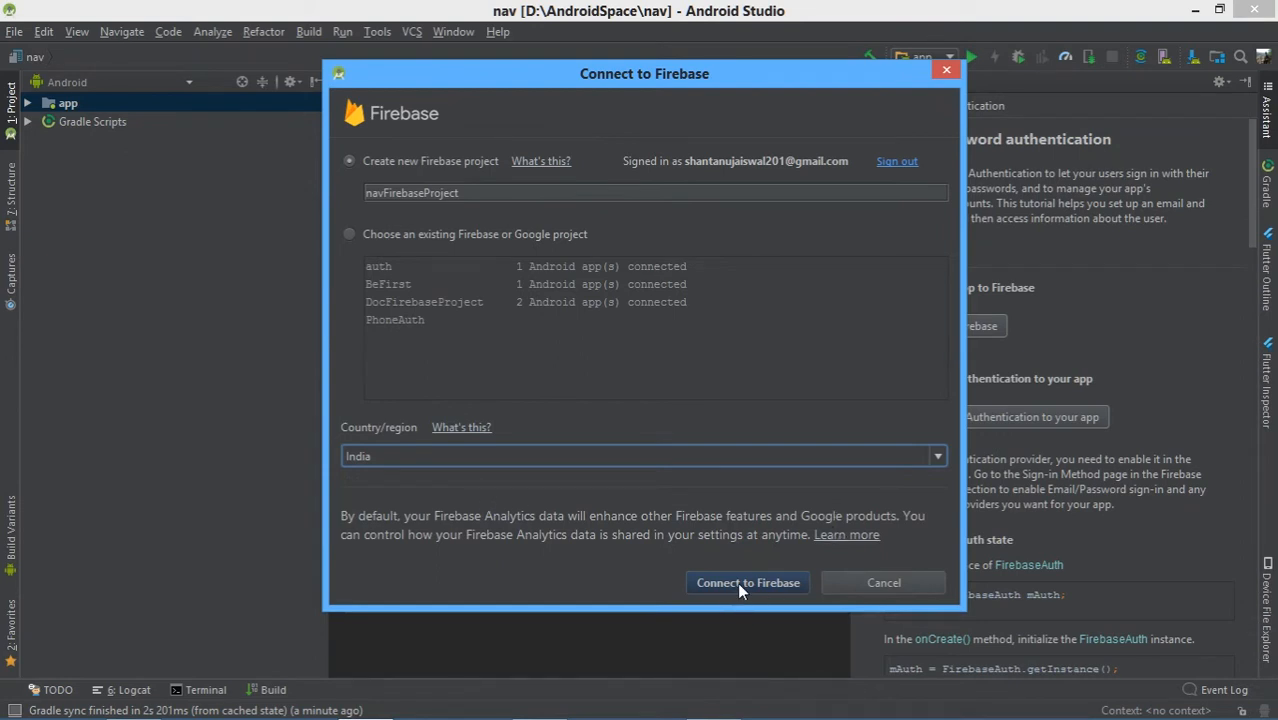
{"action": "mouse_move", "coordinate": [728, 604]}
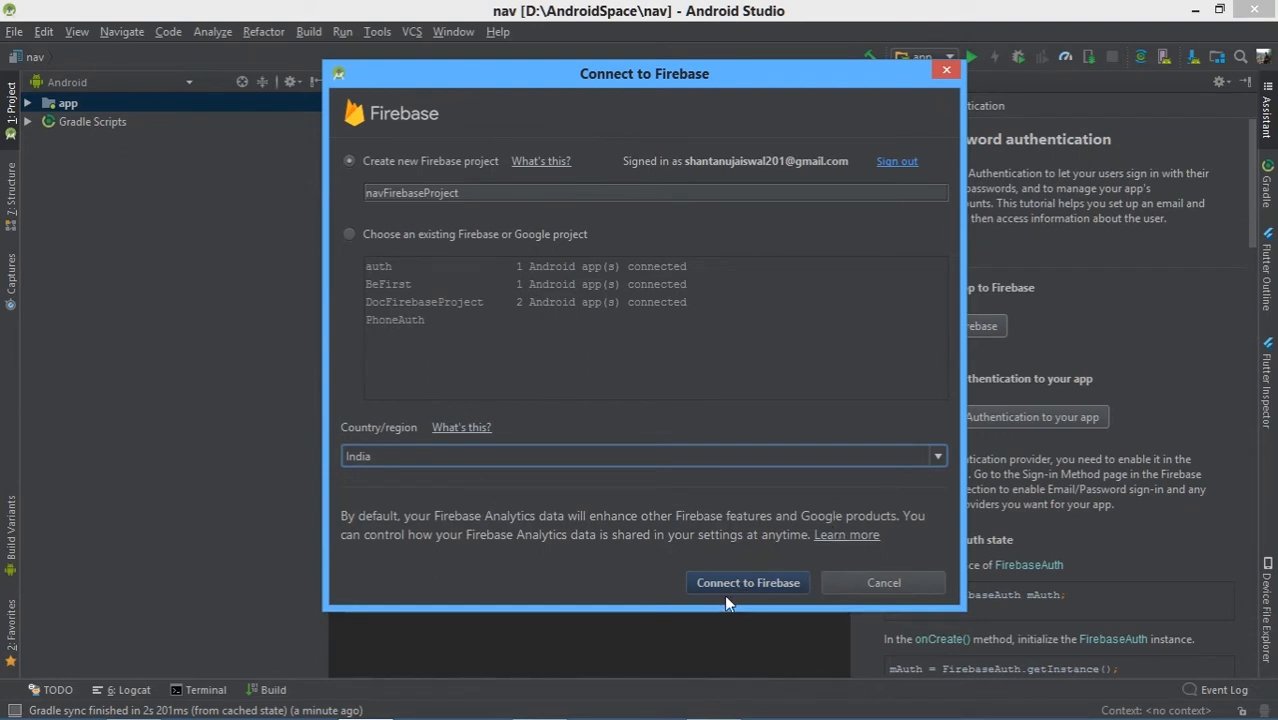
{"action": "left_click", "coordinate": [748, 582]}
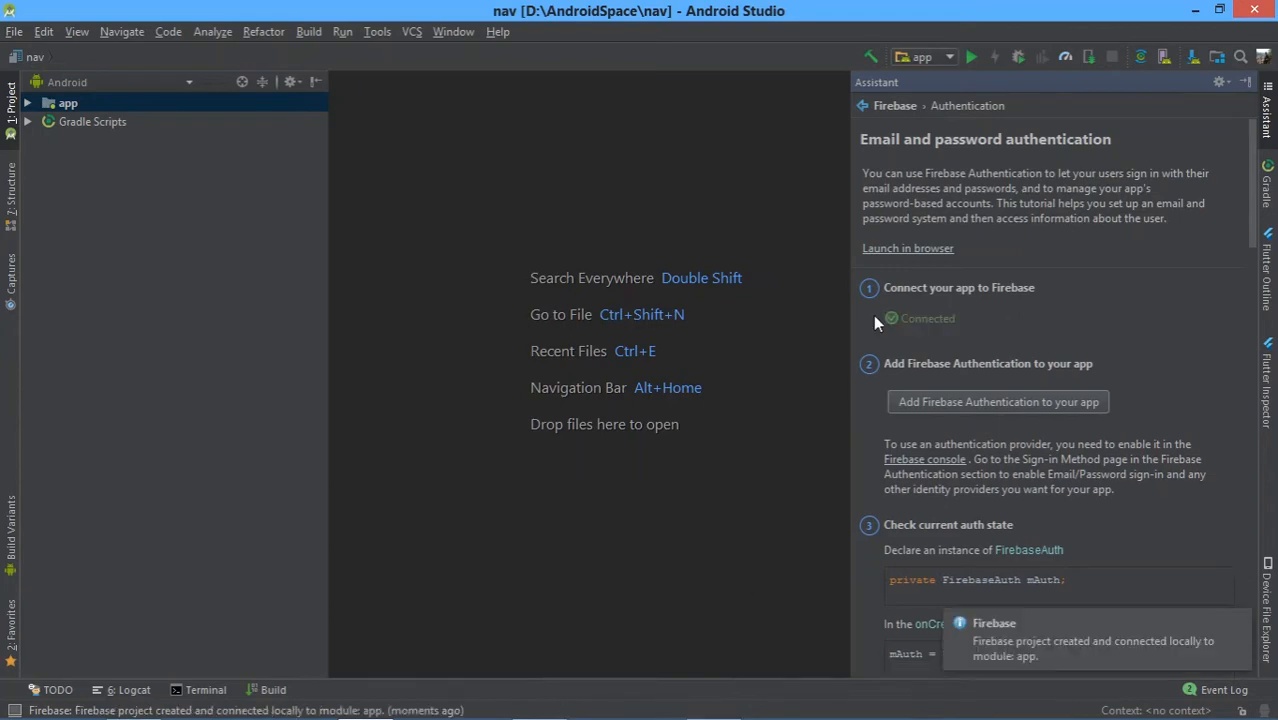
{"action": "mouse_move", "coordinate": [908, 324]}
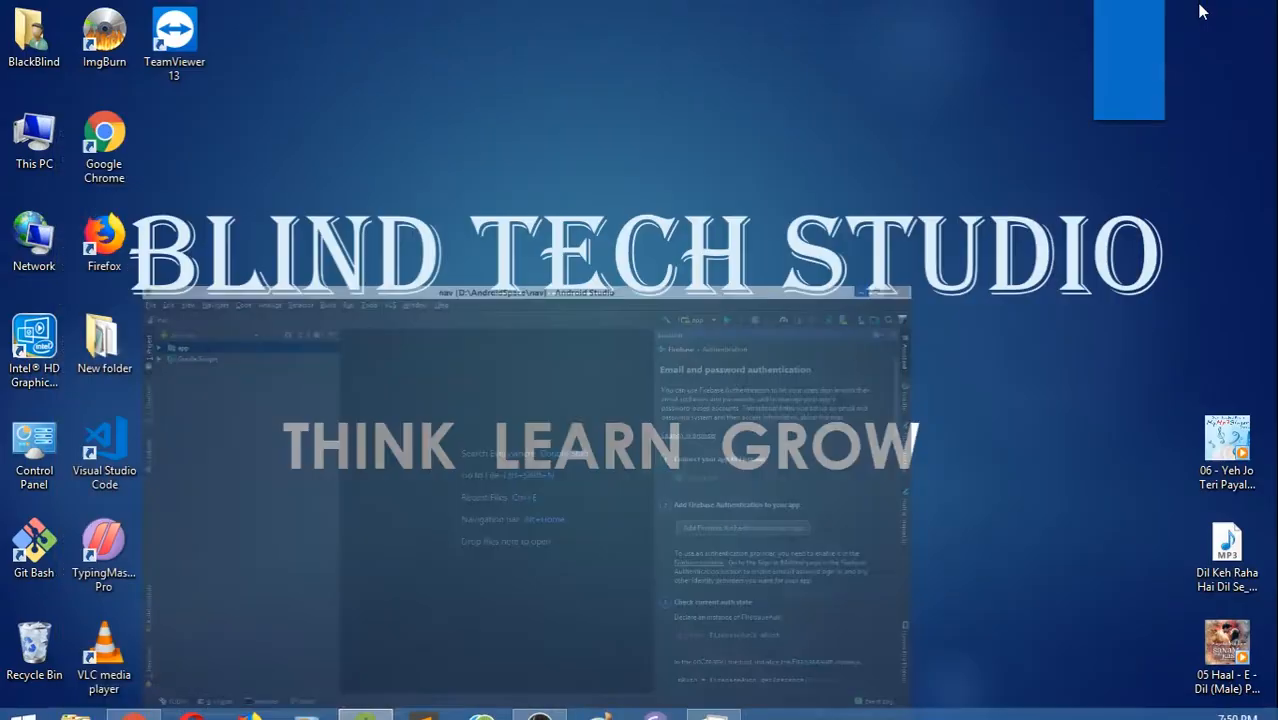
Switch to Google Chrome and search the web for 'firebase console'
{"action": "left_click", "coordinate": [132, 716]}
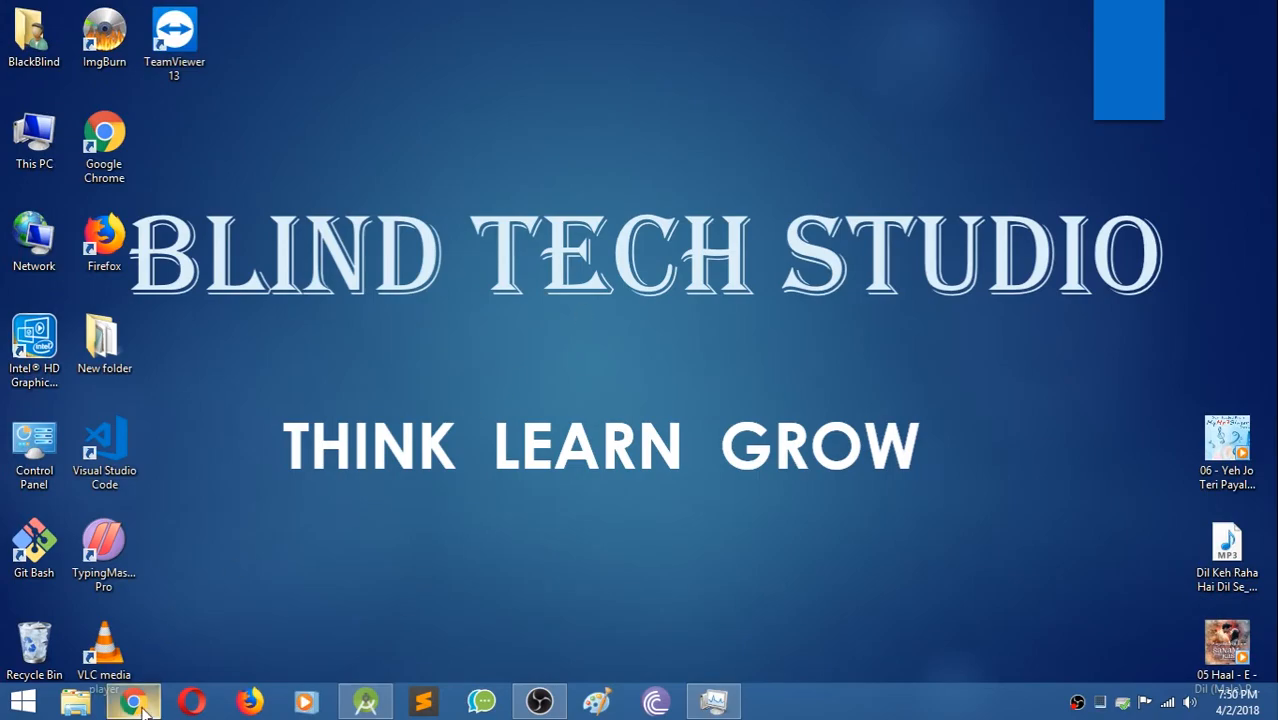
{"action": "left_click", "coordinate": [132, 704]}
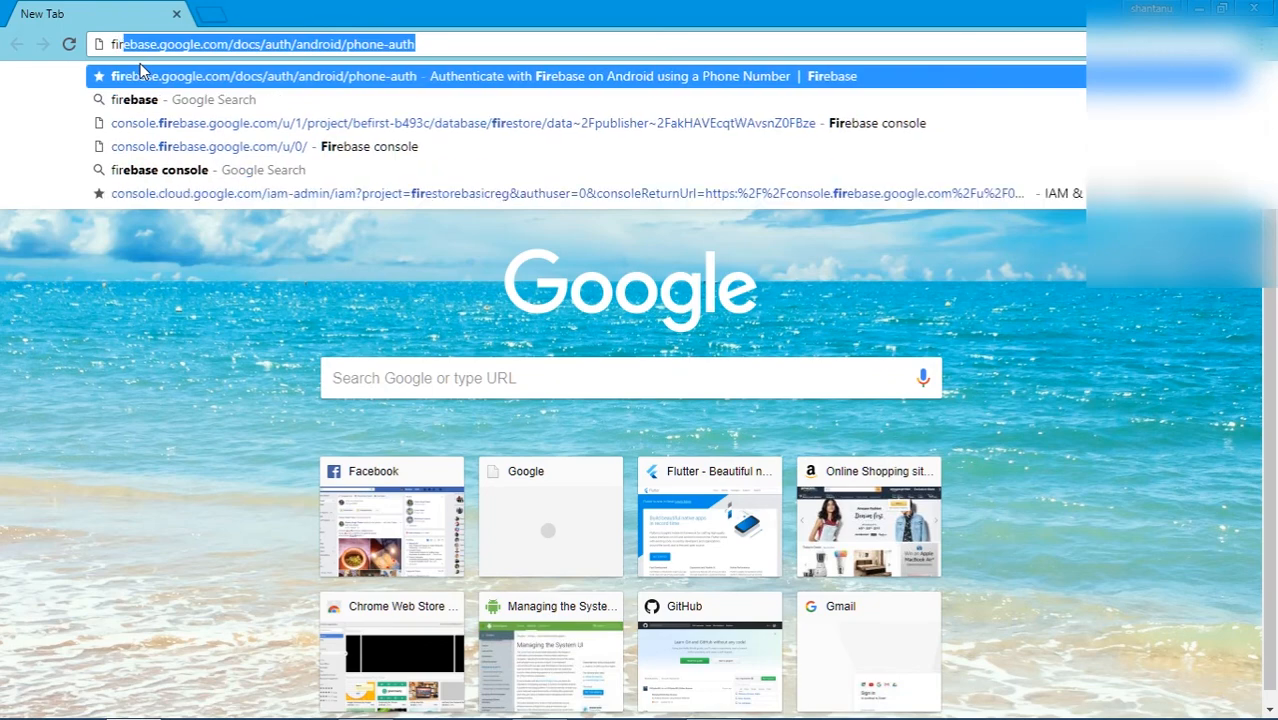
{"action": "type", "text": "firec"}
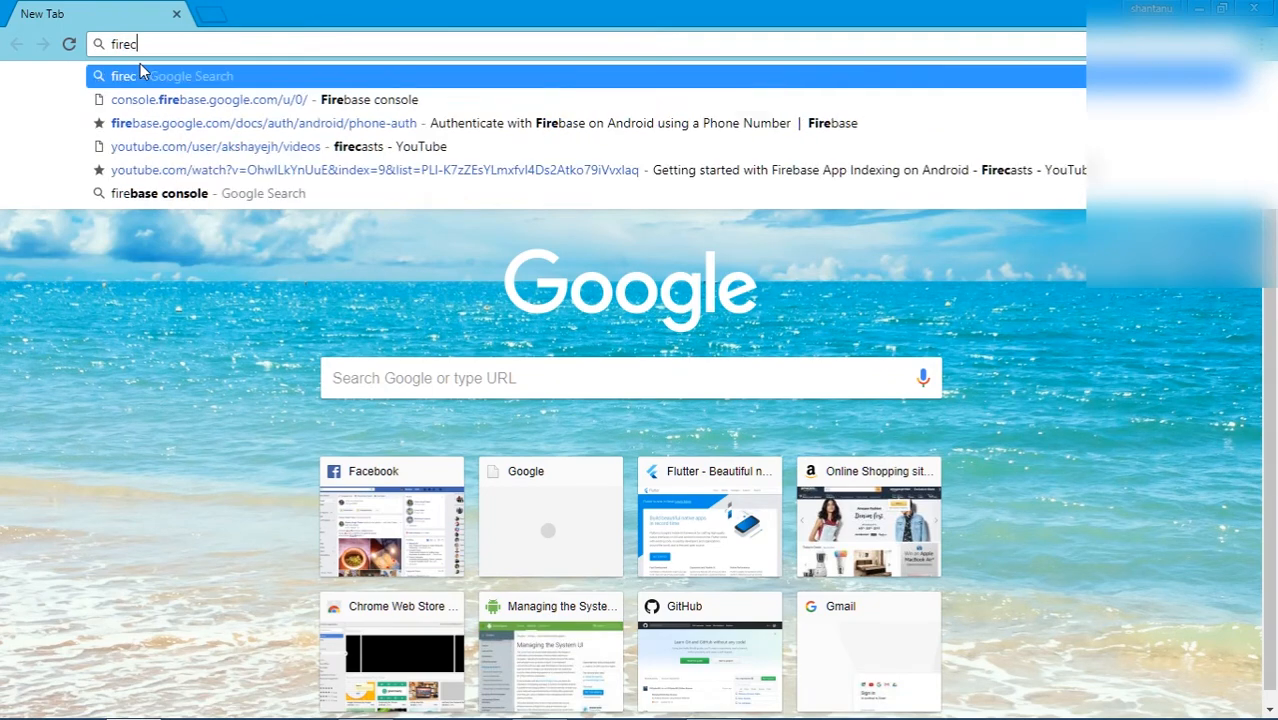
{"action": "key", "text": "Backspace"}
{"action": "type", "text": "base"}
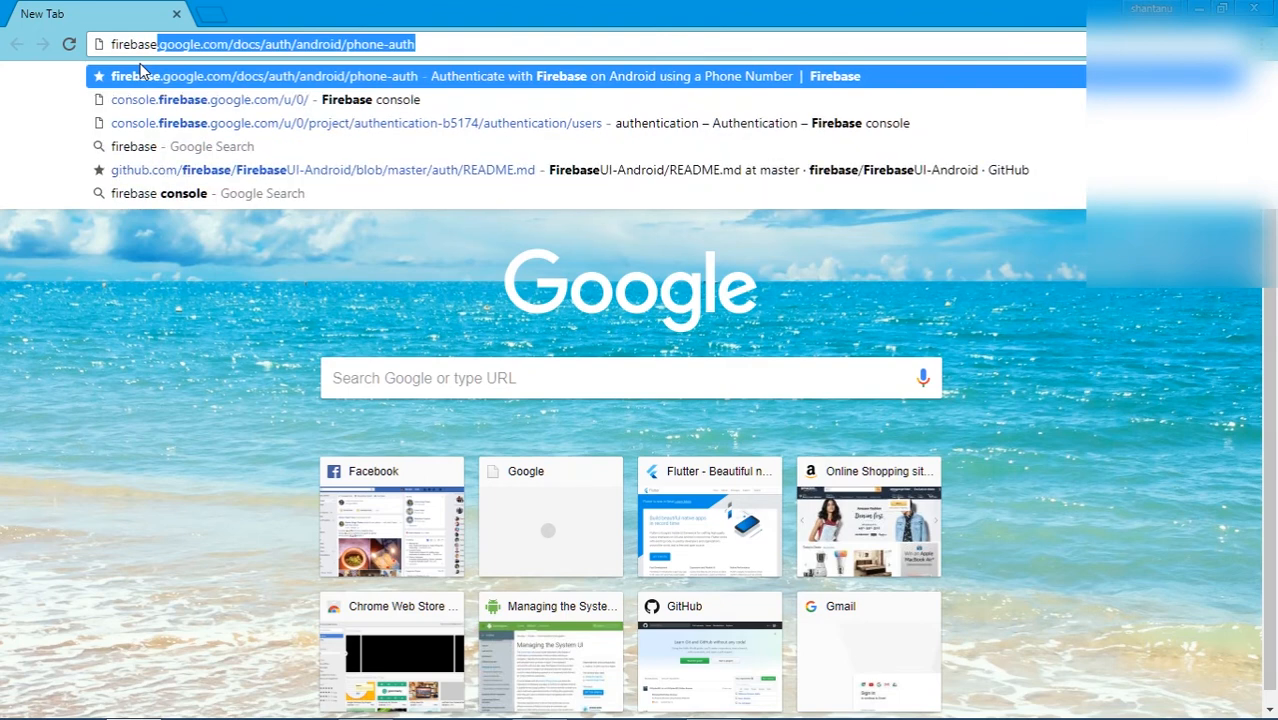
{"action": "type", "text": "firebase console"}
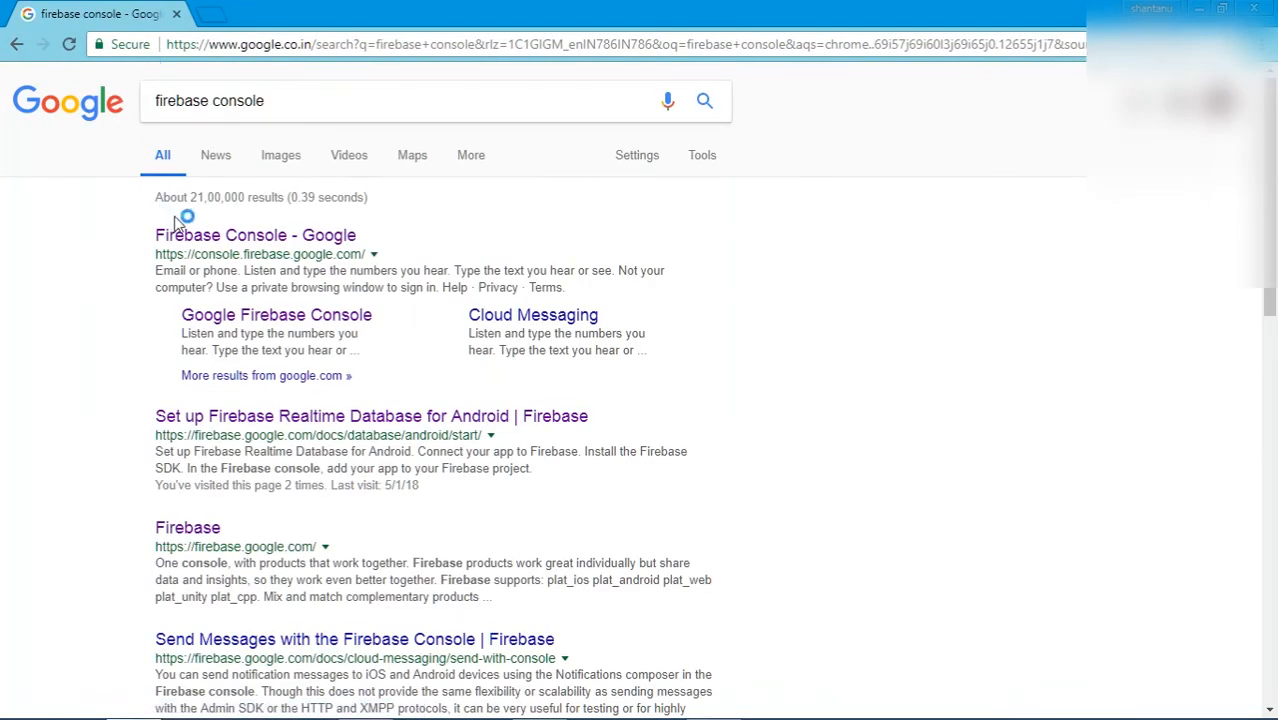
From the Firebase Console result, reach the navFirebaseProject overview listing the com.blackblind.nav app
{"action": "left_click", "coordinate": [256, 234]}
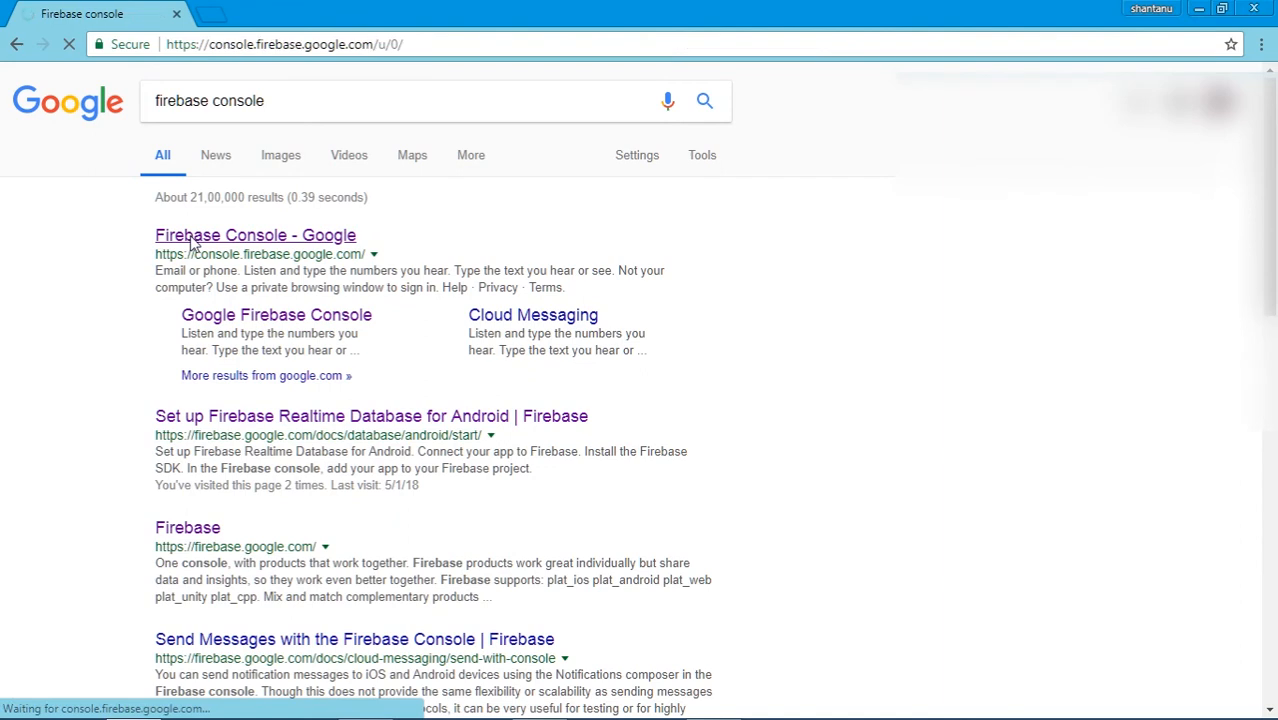
{"action": "left_click", "coordinate": [256, 236]}
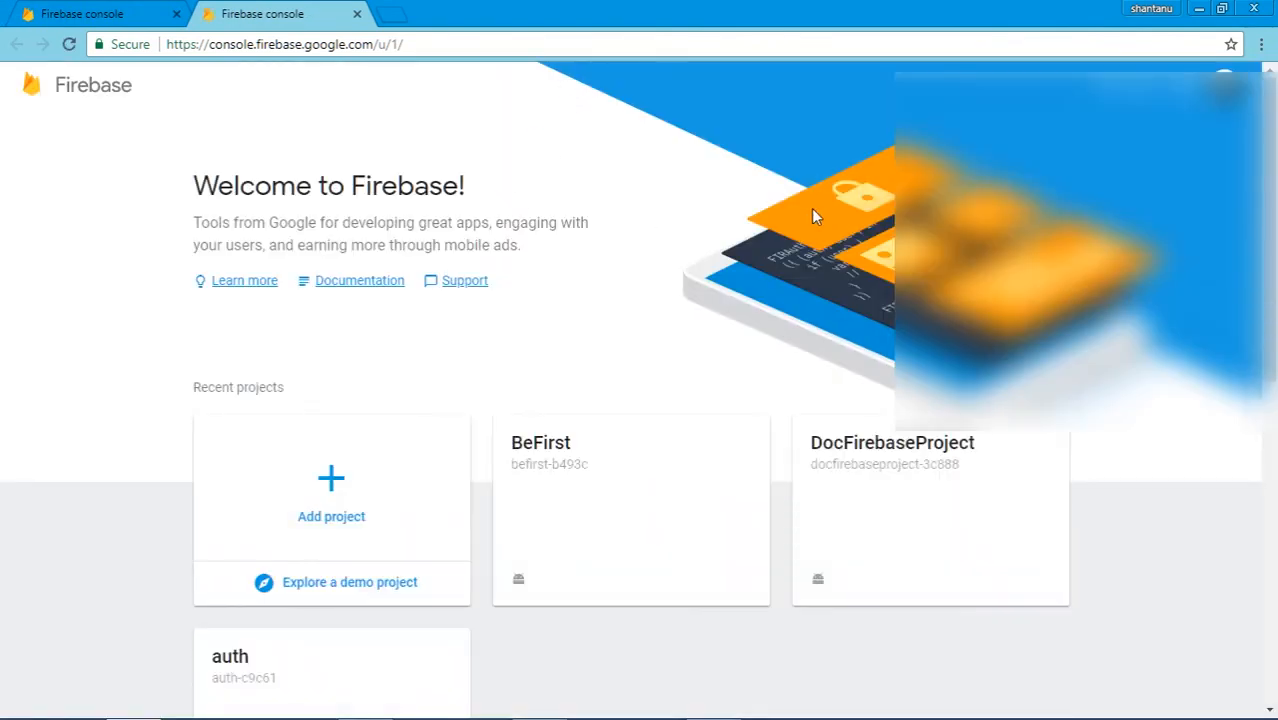
{"action": "scroll", "scroll_direction": "down", "scroll_amount": 3}
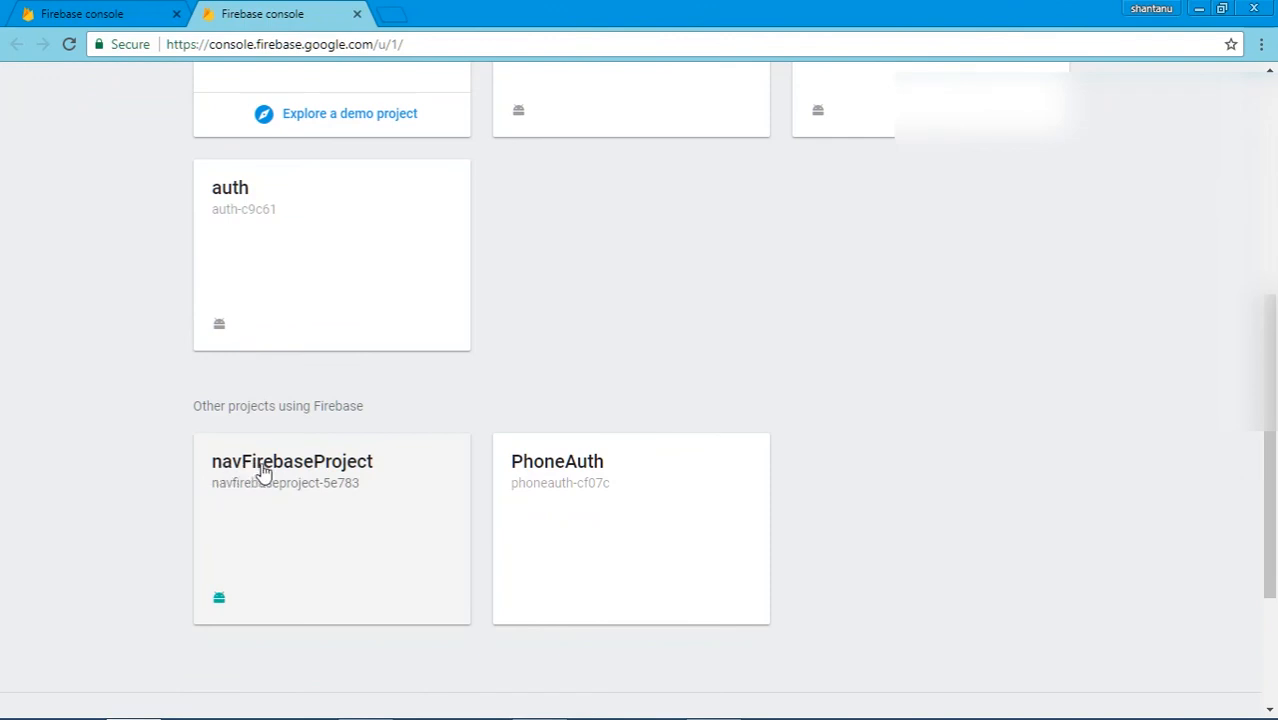
{"action": "left_click", "coordinate": [292, 462]}
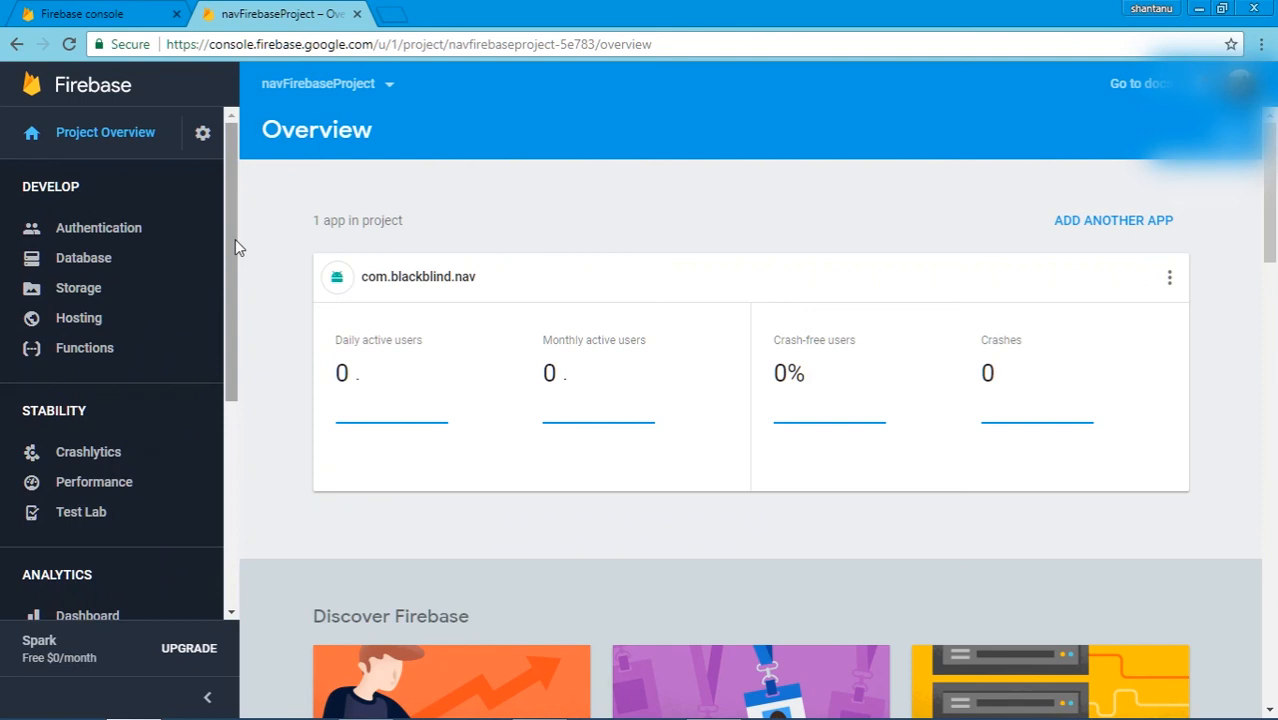
{"action": "scroll", "scroll_direction": "down", "scroll_amount": 3}
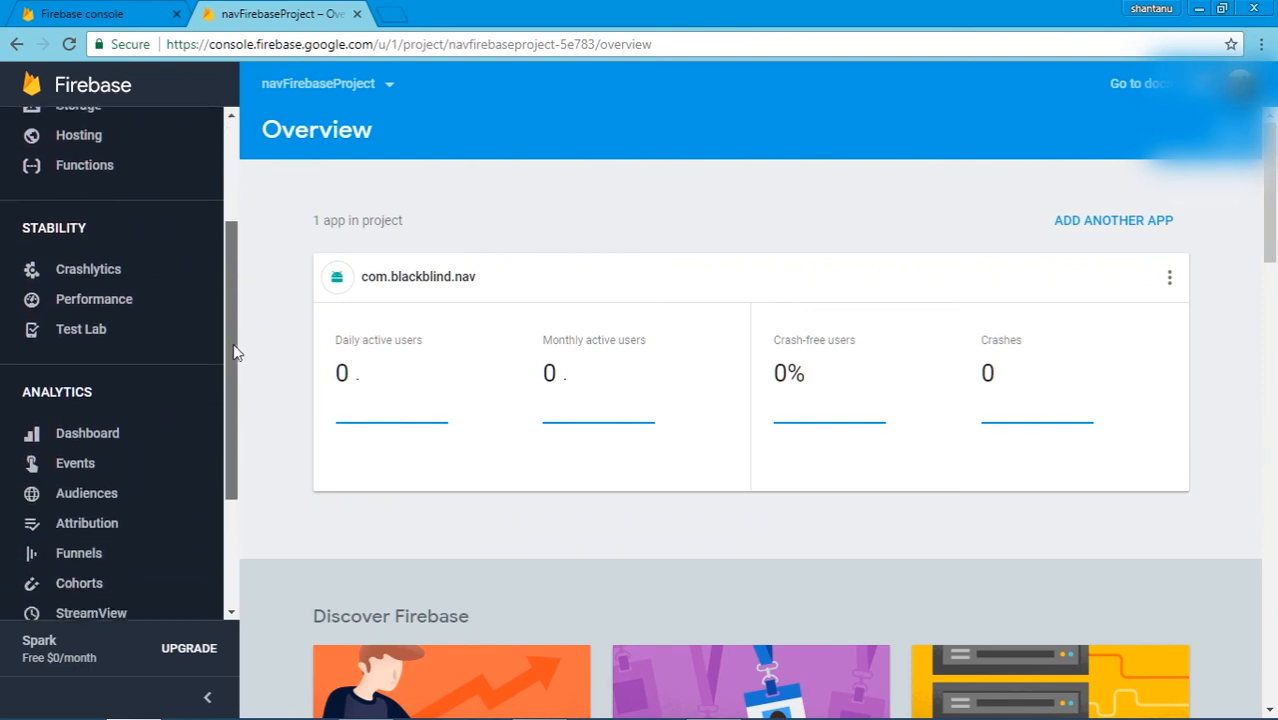